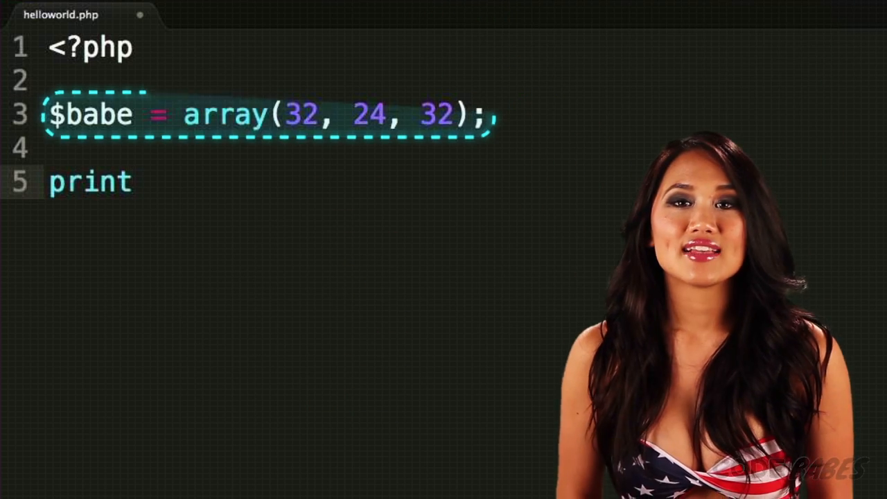
Print ' bust: ', ' waist:', ' hips:' with $babe[0], [1], [2], then begin $babe[] on line 4
type("(' bus'")
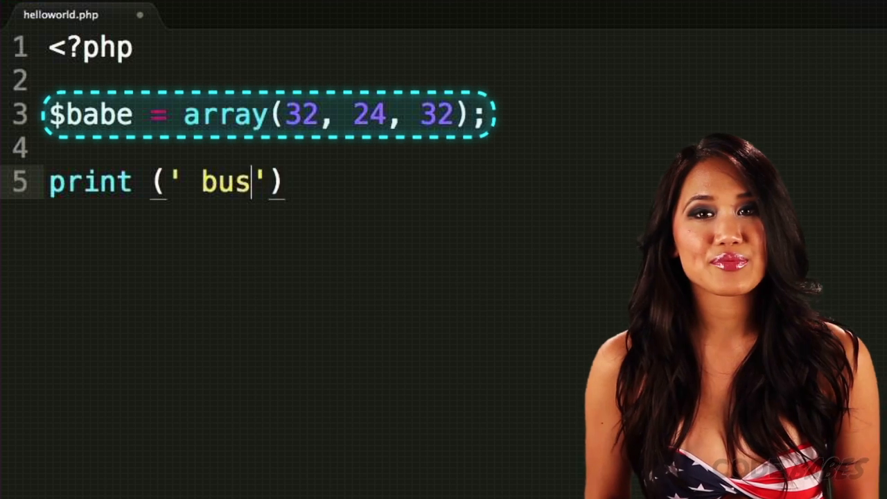
type("t:")
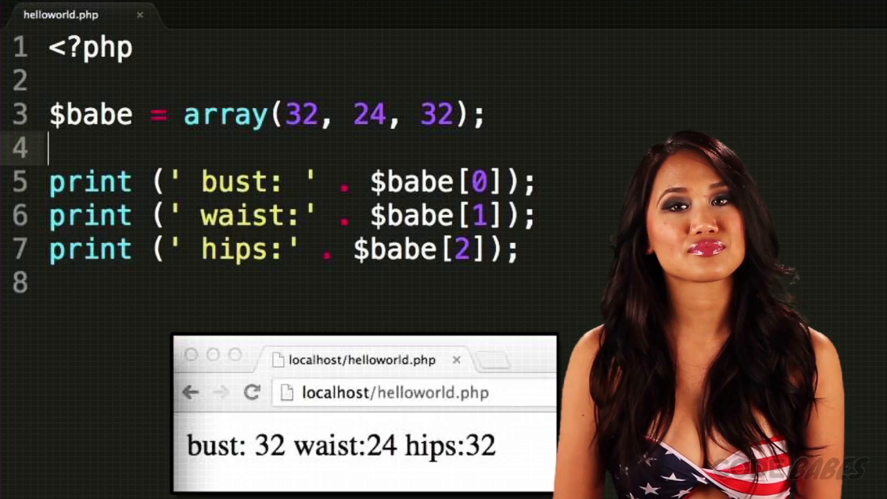
type("$babe[]")
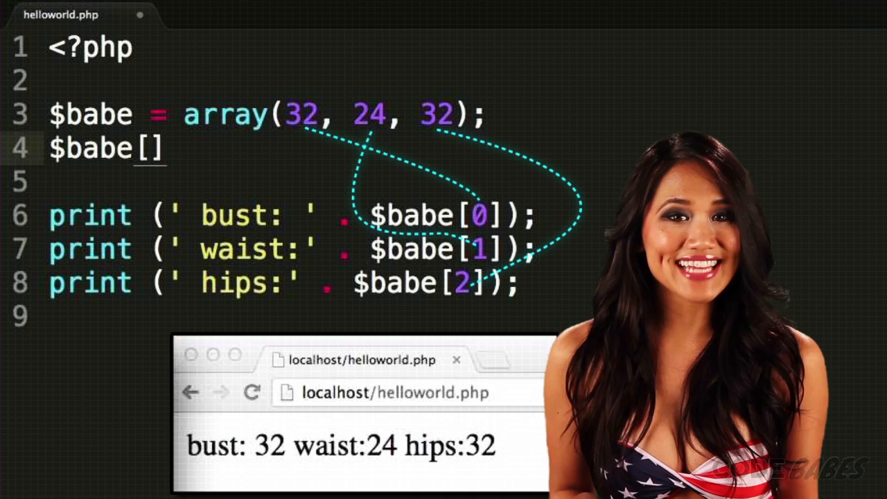
Finish $babe[] = 70; and add a fourth print line for height
type("= 70;")
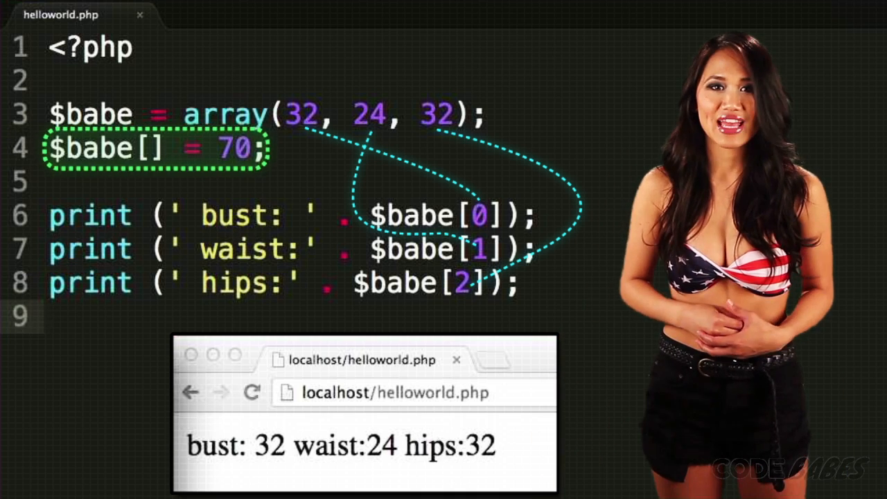
type("print (' waist:' . $babe[1]);")
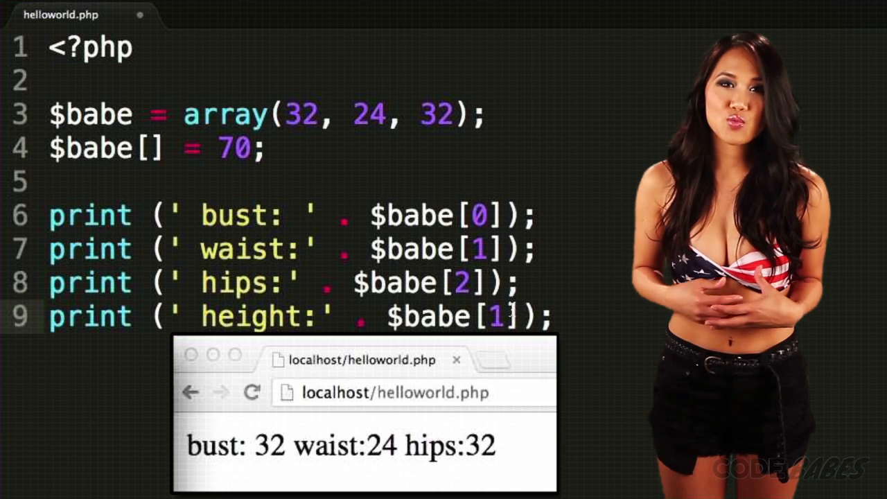
type("32,")
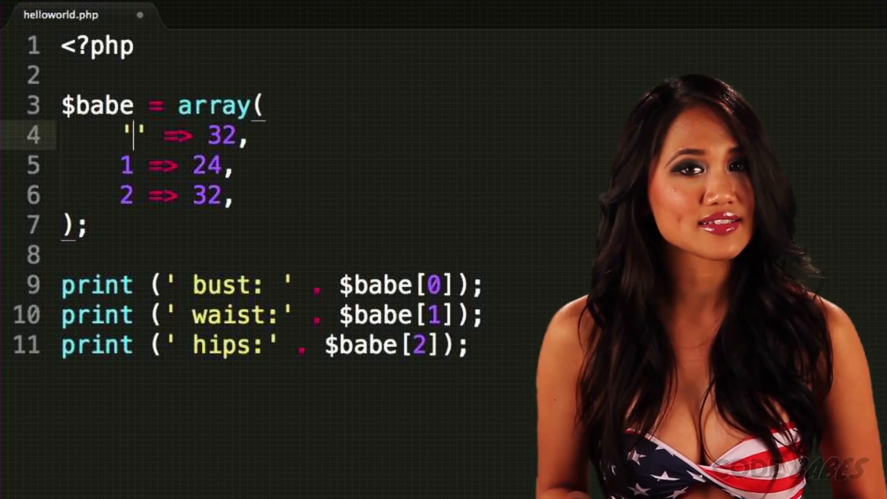
Rename numeric keys to 'bust', 'waist', 'hips' and print each by its string key
type("bust")
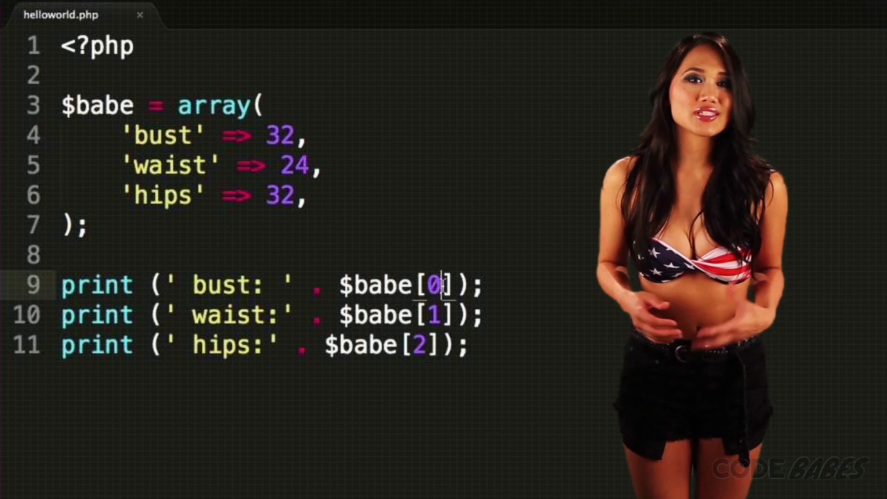
type("'bust'")
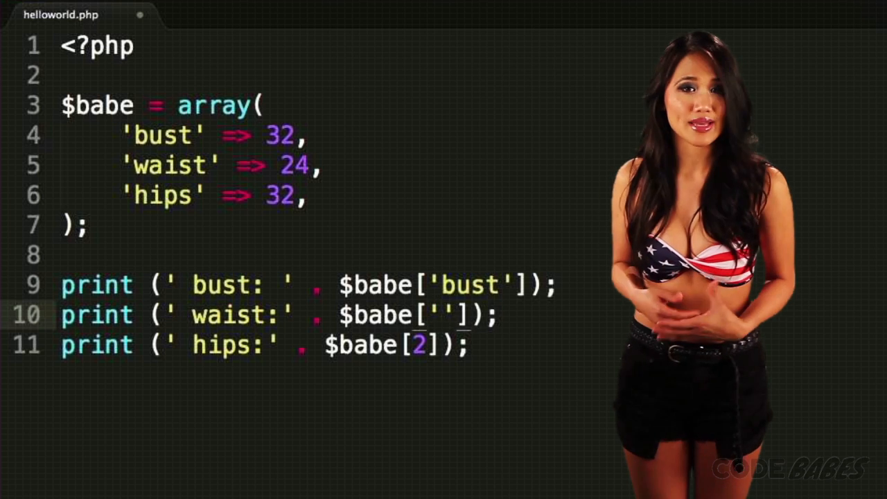
type("waist")
type("$")
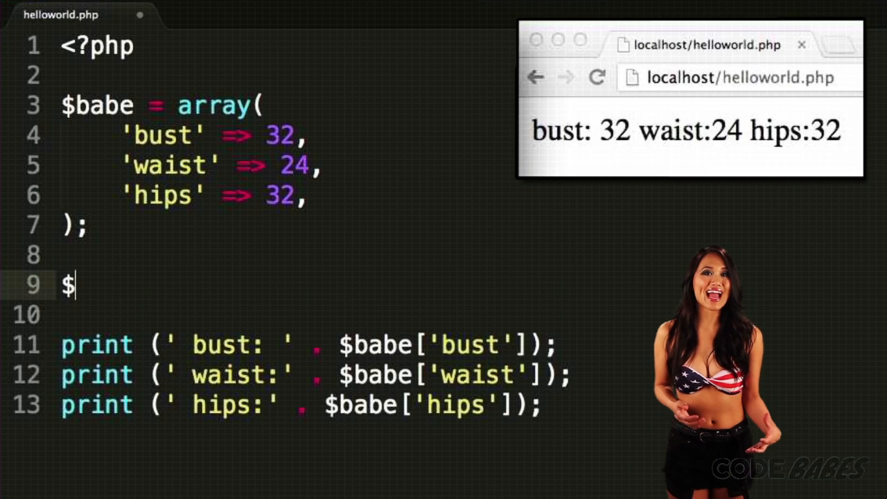
Add $babe['height'] = 70; and start a new line after the hips print
type("babe['height']")
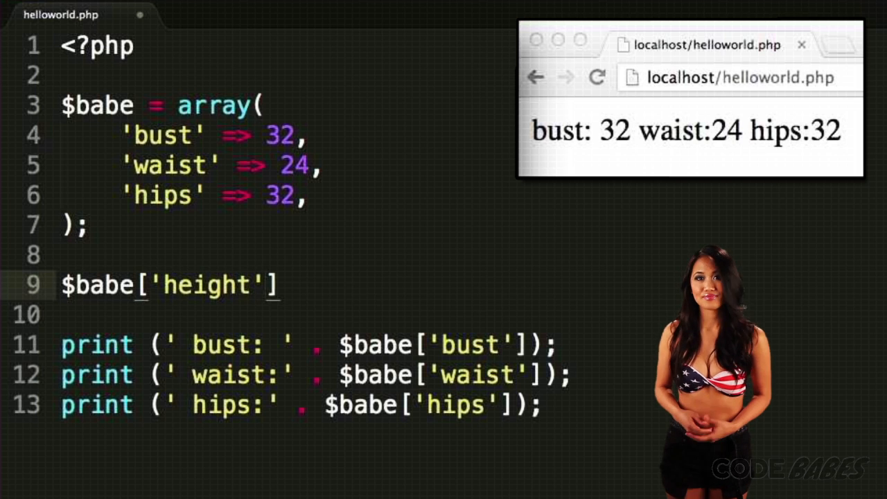
type("= 7")
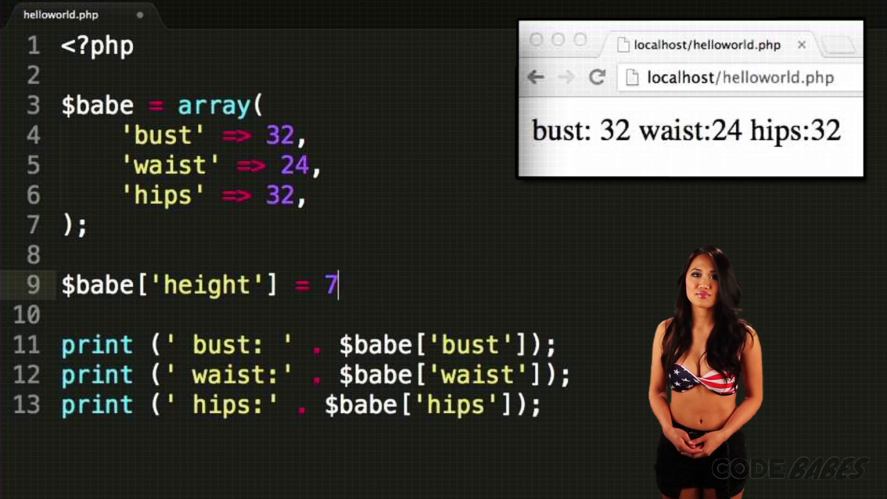
type("0;")
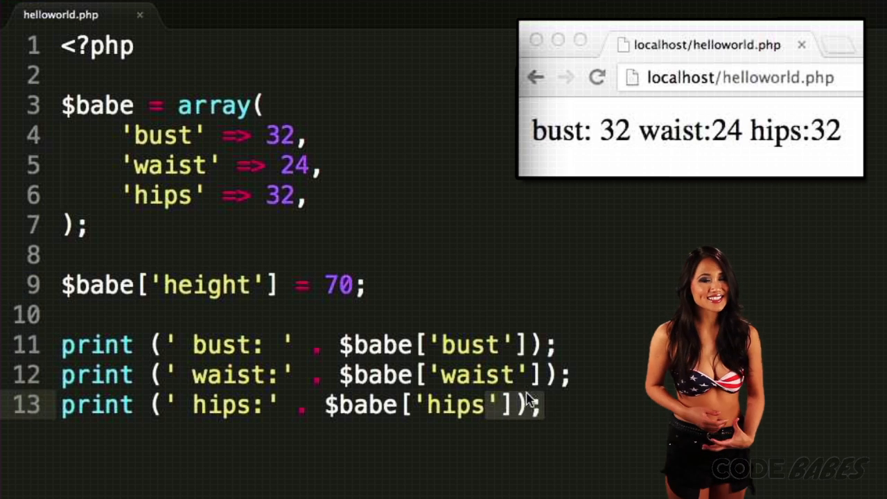
key("Enter")
type("print (' height:' . $babe['height']);")
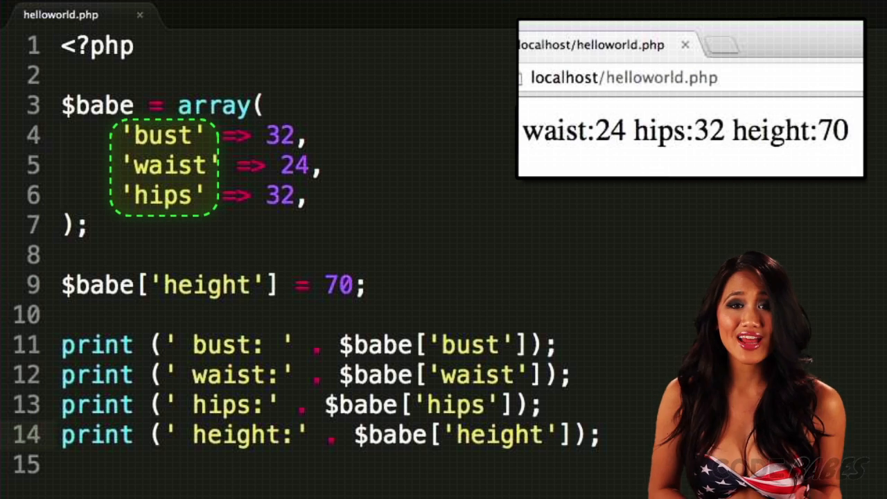
Set $babe['eye color'] to 'brown' and begin printing ' models: ' with $babe['modeling']
type("$babe['eye color'] = 'brow'")
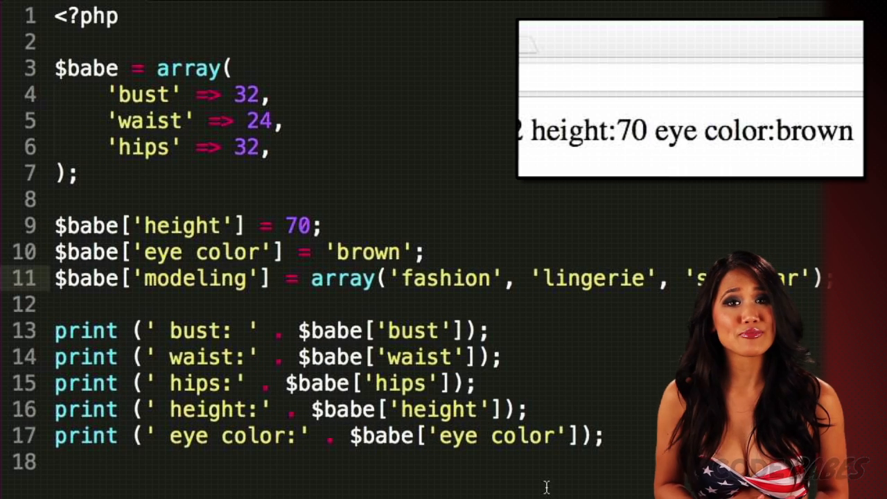
type("print (' models: ' . $babe['modeling'])")
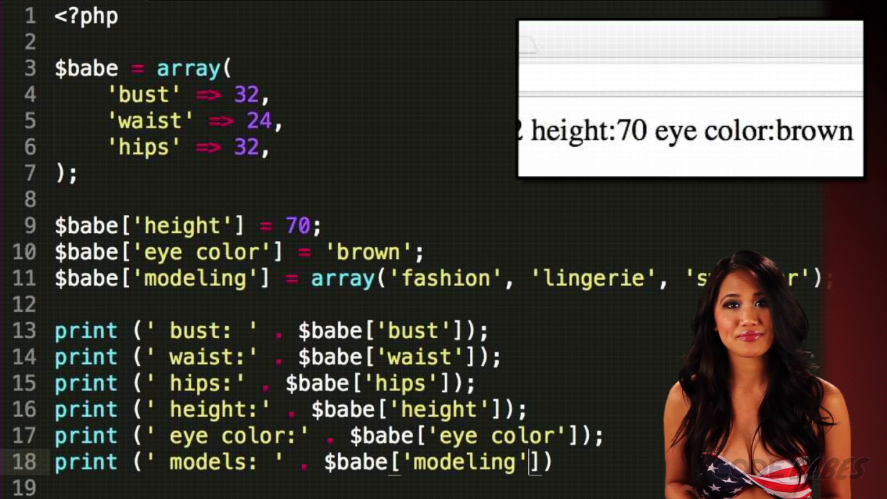